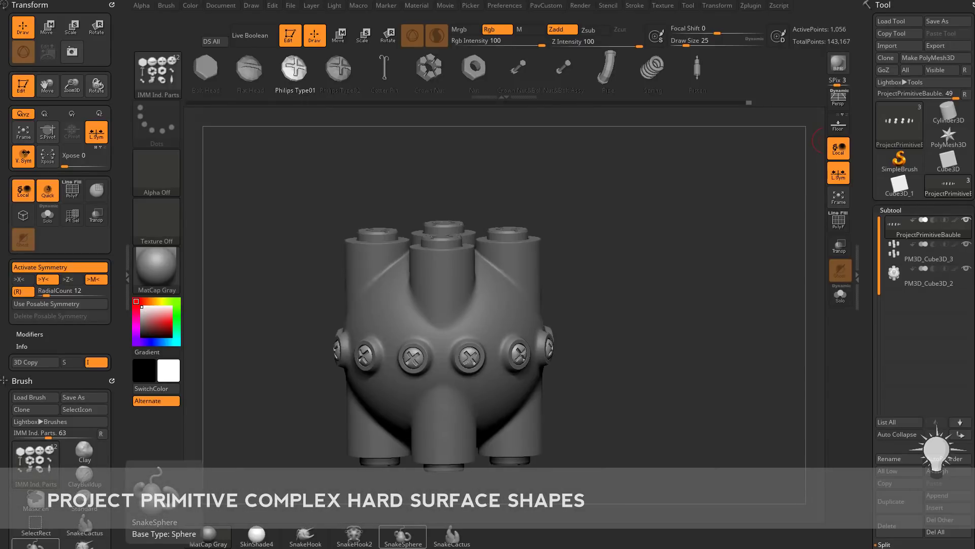
mouse_move(692, 232)
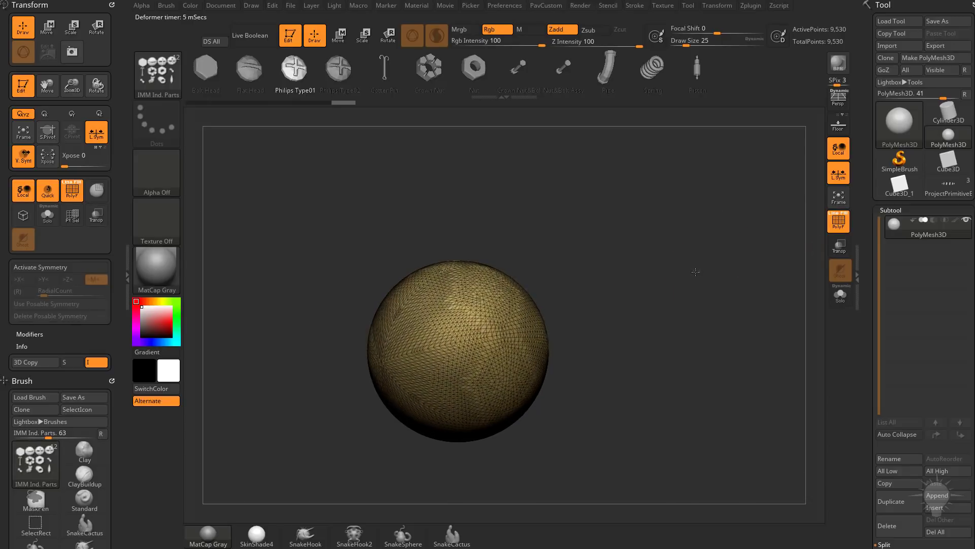
Step: Switch to the Move gizmo and stretch the sphere into an elongated form with a raised middle band
left_click(839, 222)
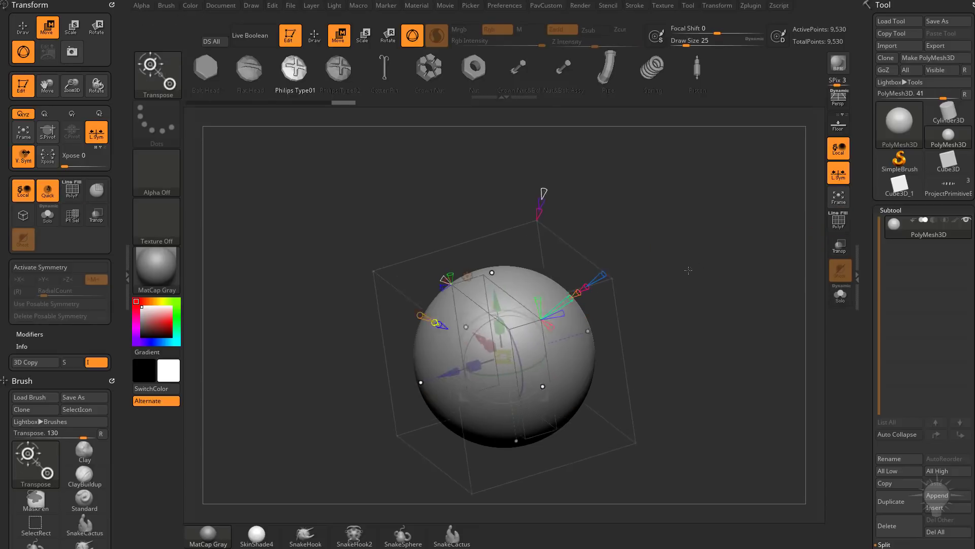
left_click_drag(689, 270, 640, 324)
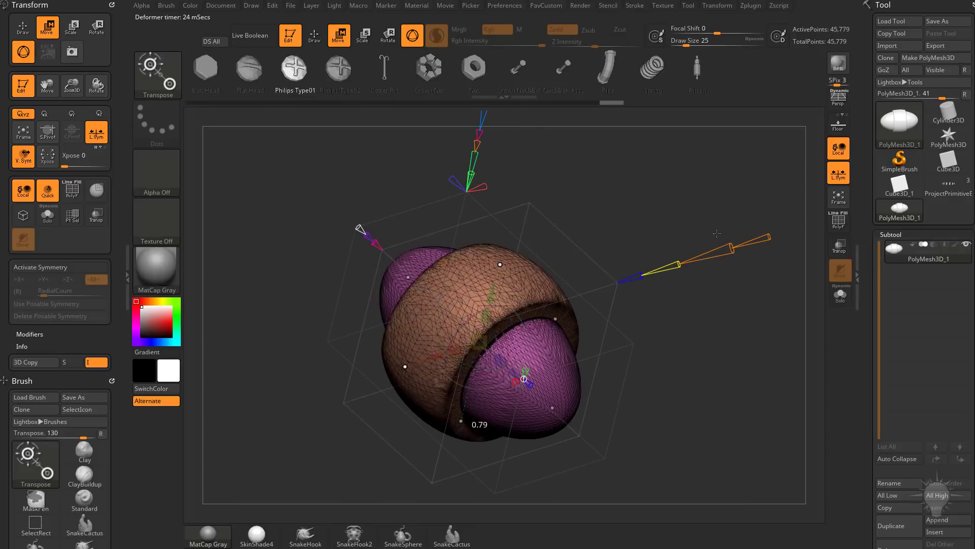
Step: Split the body into two rounded ends and inset a narrower middle section between them
left_click_drag(715, 234, 696, 244)
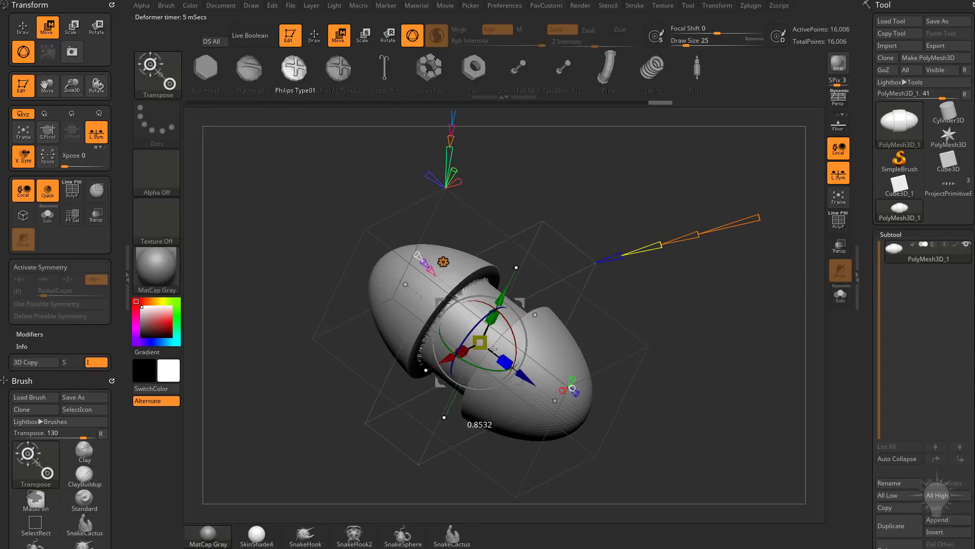
left_click_drag(510, 354, 523, 345)
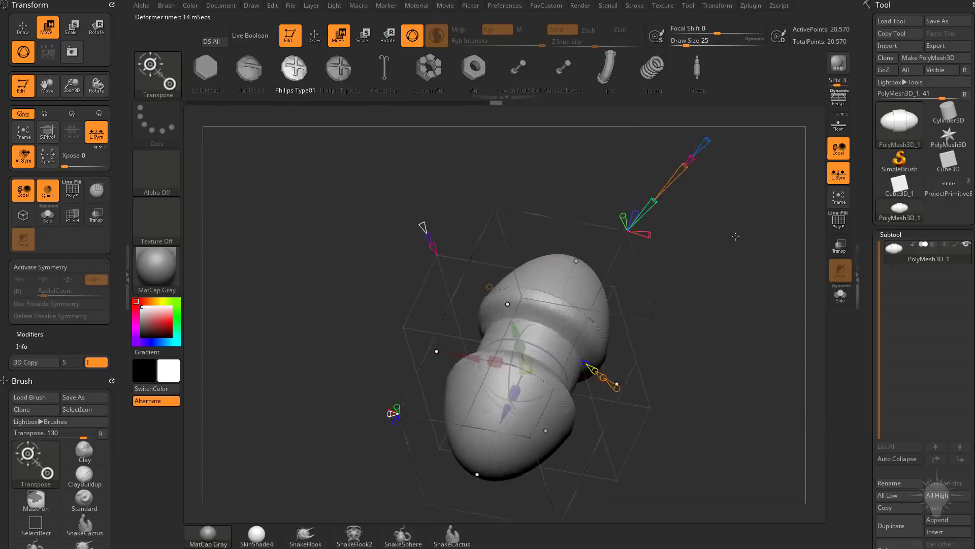
left_click_drag(733, 237, 650, 210)
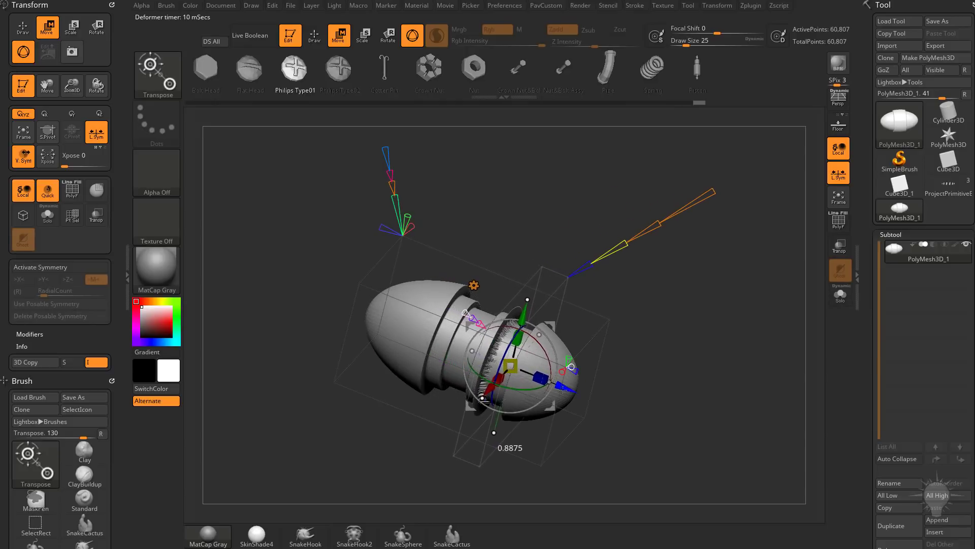
Step: Cut stacked ring grooves along the cylindrical body and clip one end flat
left_click_drag(510, 365, 562, 378)
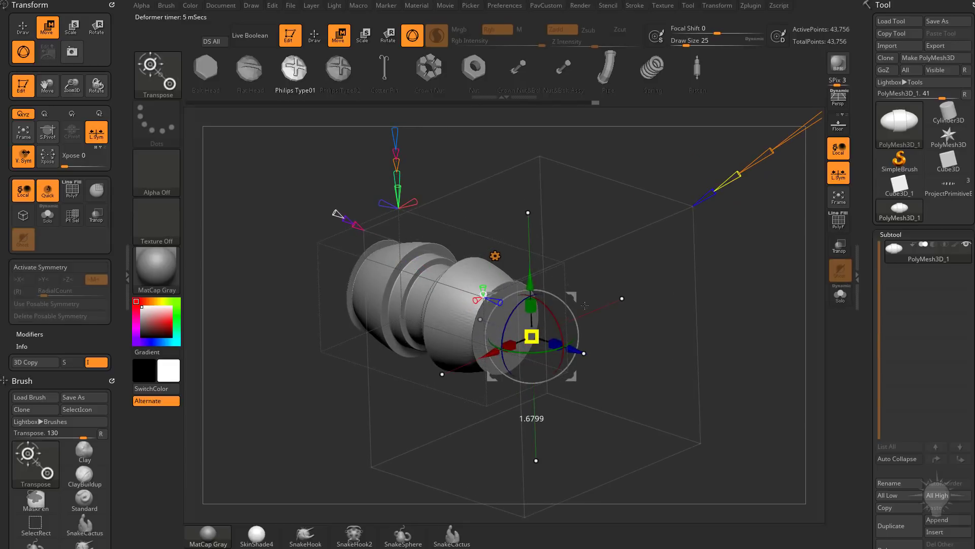
Step: Turn the part toward its end and clip it flat with a hollow opening
left_click_drag(532, 338, 566, 343)
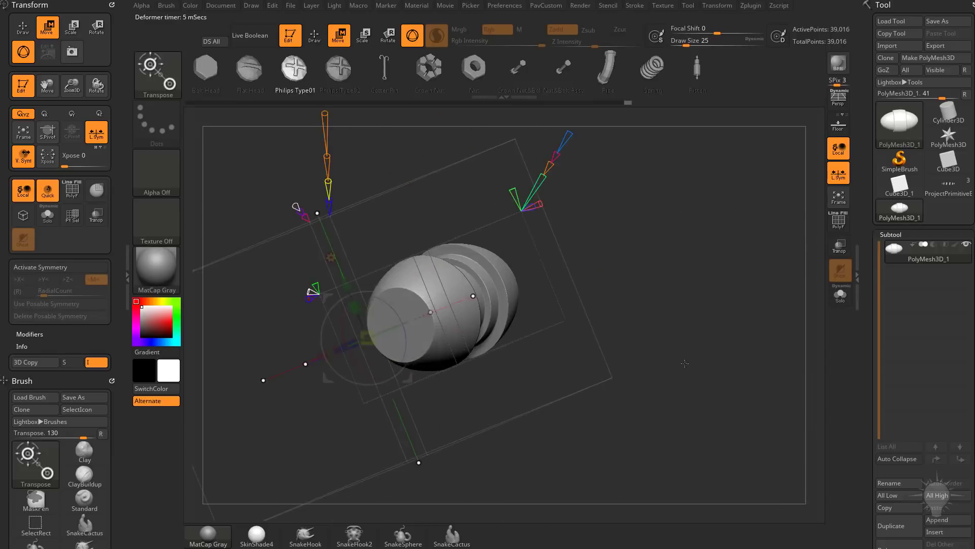
left_click_drag(685, 364, 498, 249)
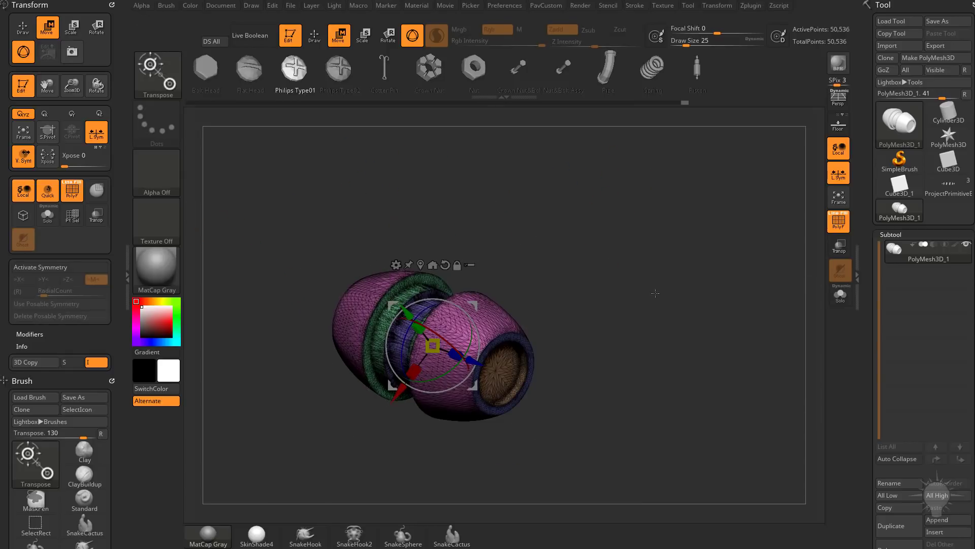
Step: ZRemesh the part with KeepGroups, AdaptiveSize 21 and Curves Strength 50
left_click_drag(654, 293, 600, 280)
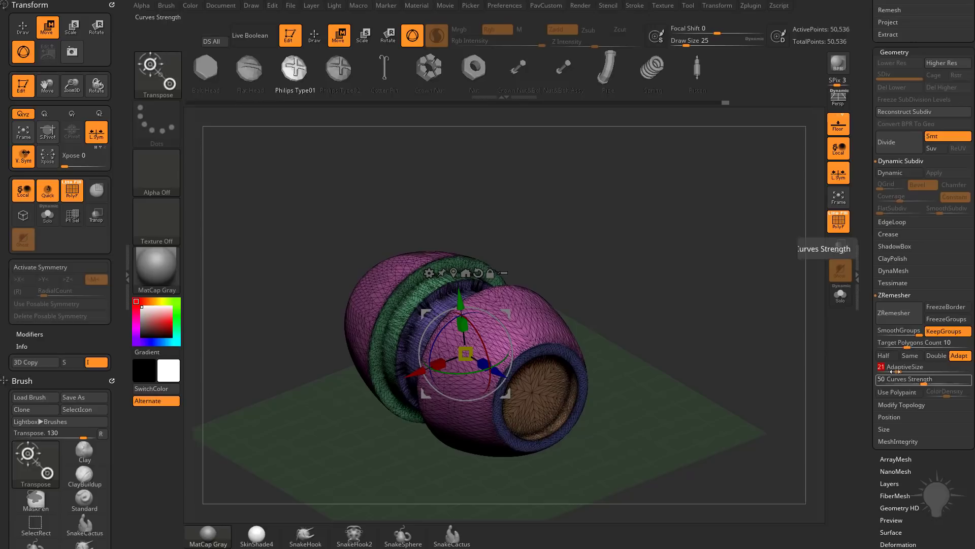
left_click(898, 313)
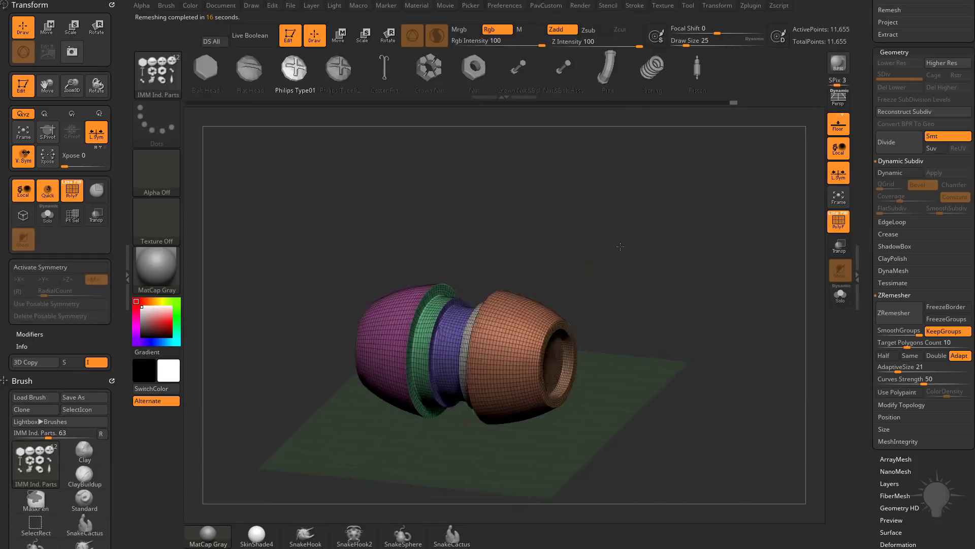
Step: Switch to the ZModeler brush for direct edge and polygon editing
left_click(546, 5)
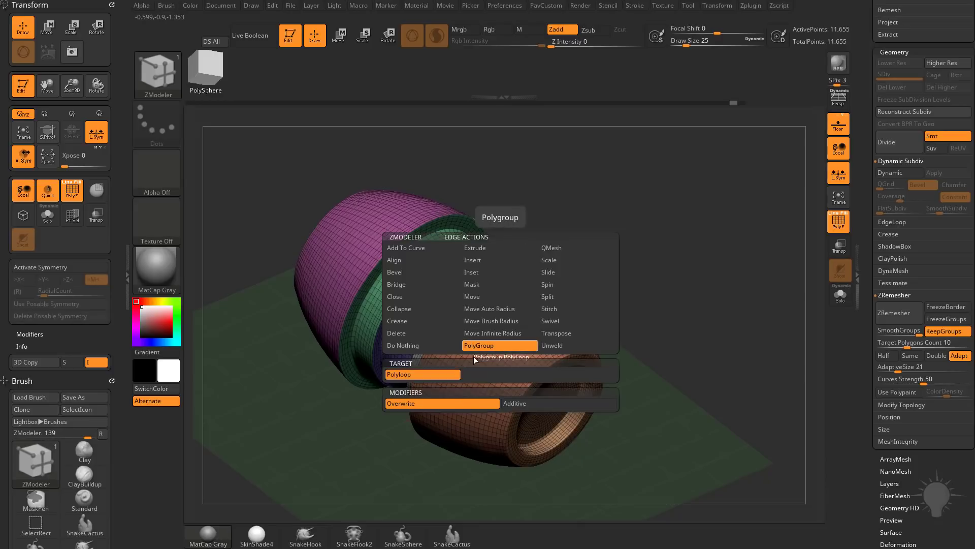
Step: Choose SimpleBrush as the new tool, bringing up the leave-edit-mode prompt
left_click(550, 247)
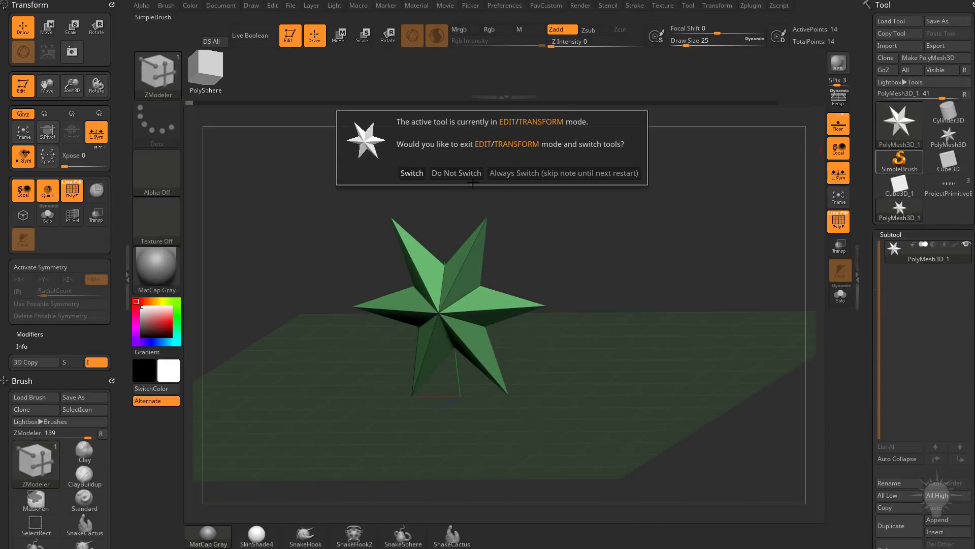
Step: Confirm the tool switch and turn the new sphere into a Cylinder 3D shape
left_click(411, 173)
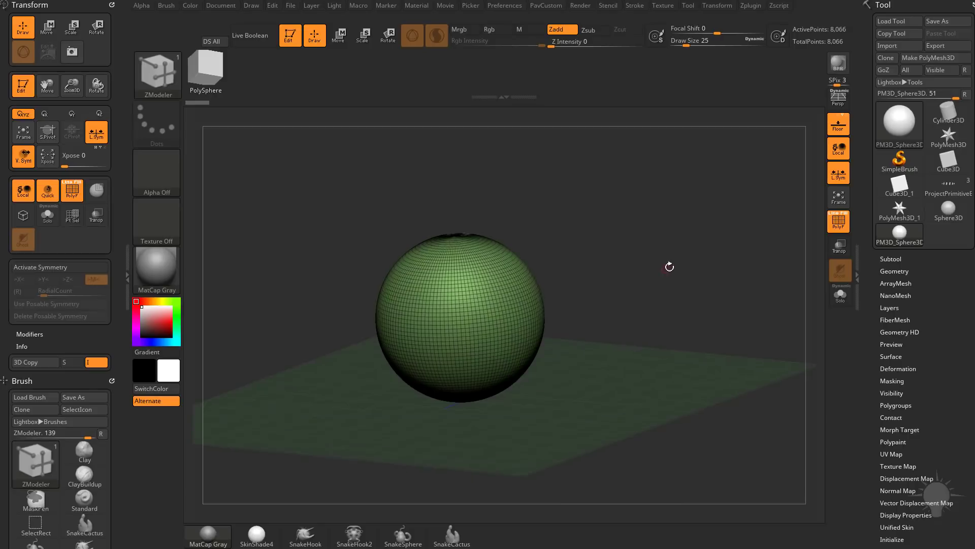
left_click(47, 27)
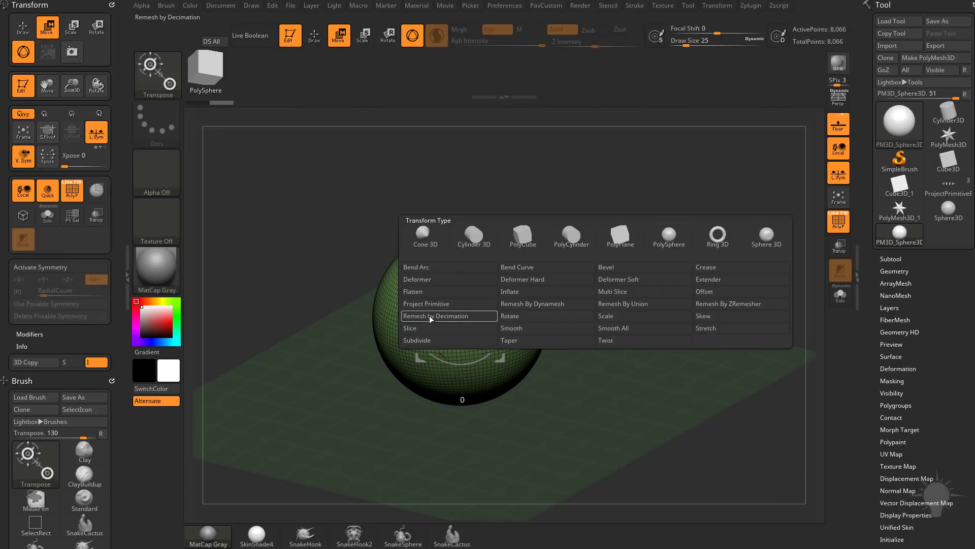
left_click(432, 316)
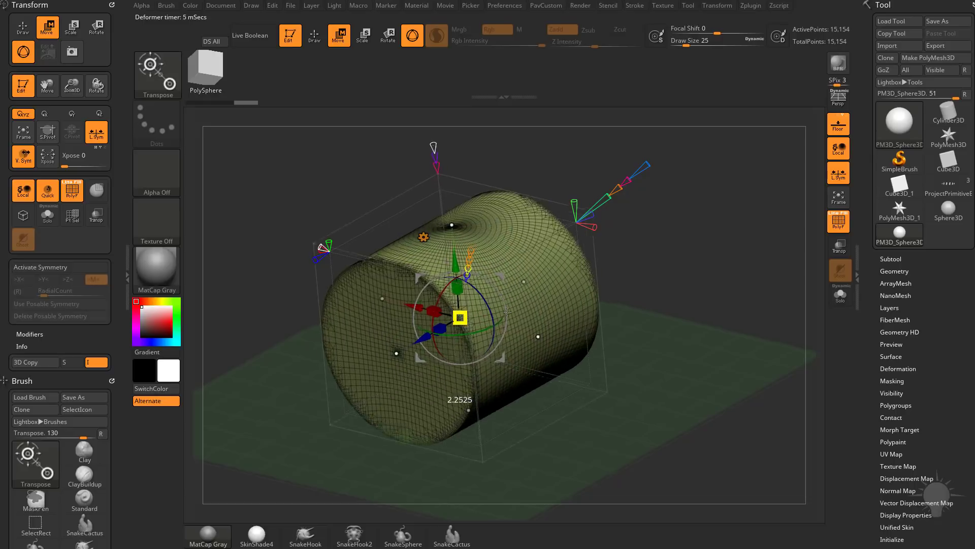